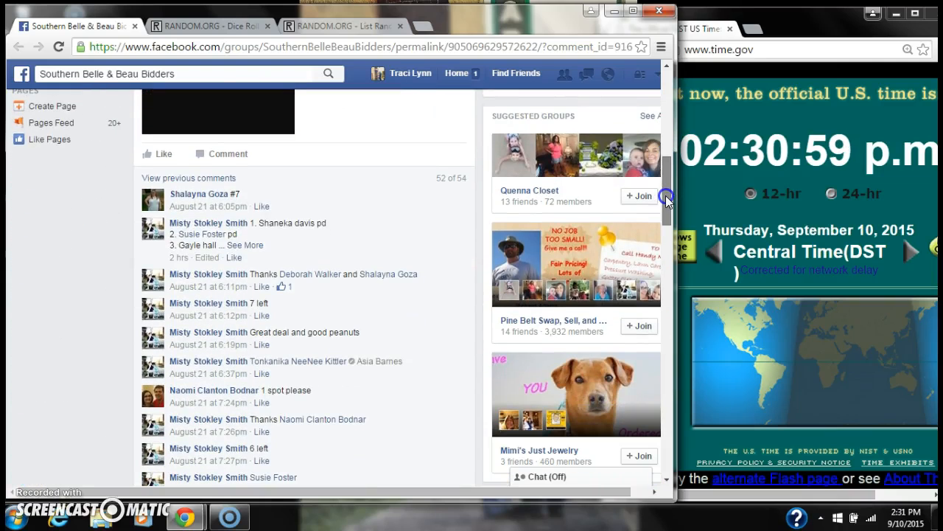
# Step: Expand the group comment and copy the ten participant names from it
pyautogui.click(251, 244)
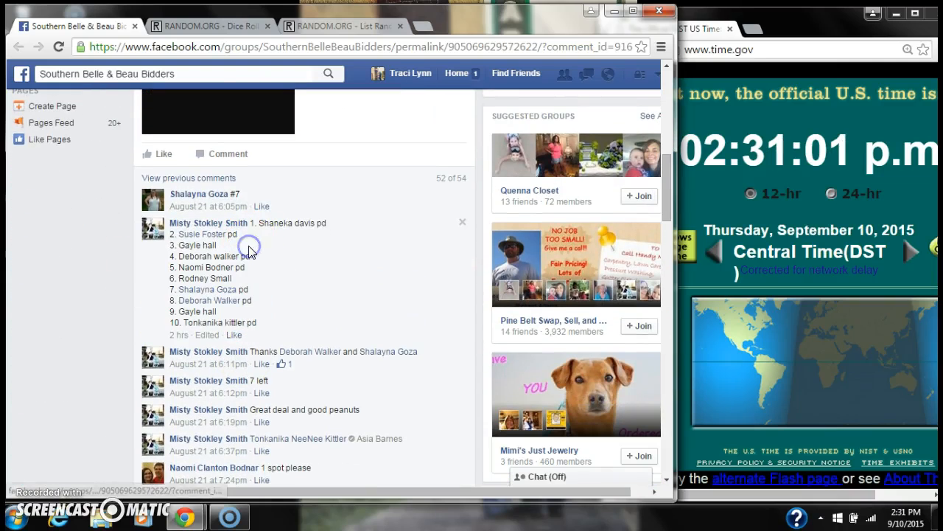
pyautogui.moveTo(247, 223); pyautogui.dragTo(250, 321)
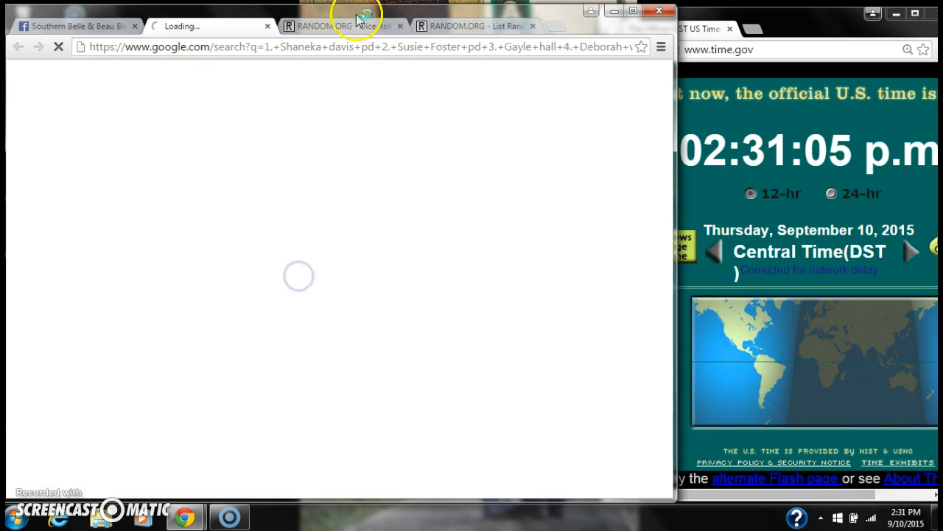
pyautogui.rightClick(318, 269)
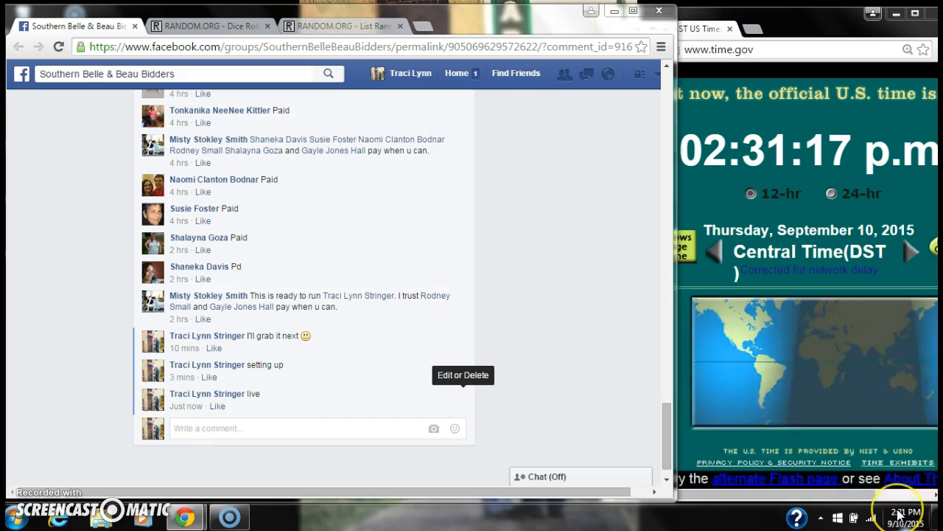
pyautogui.click(342, 27)
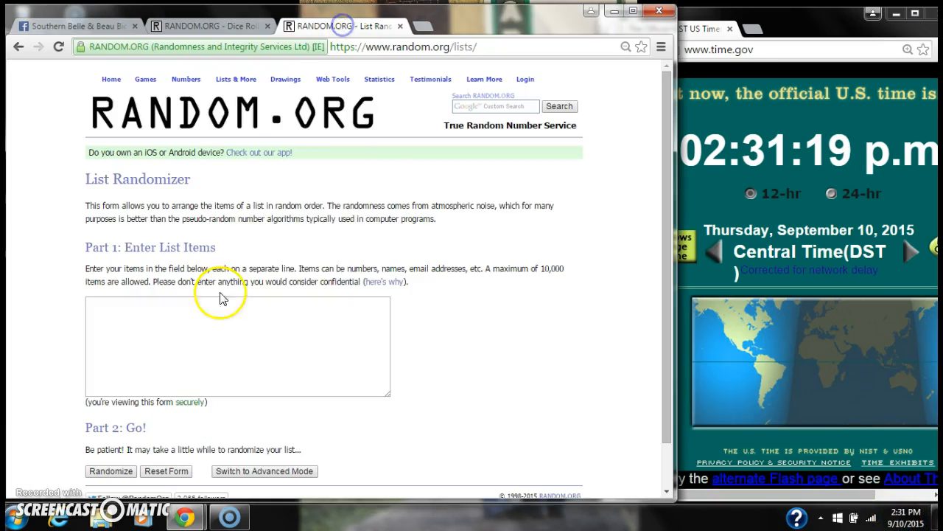
pyautogui.write('1. Shaneka davis pd')
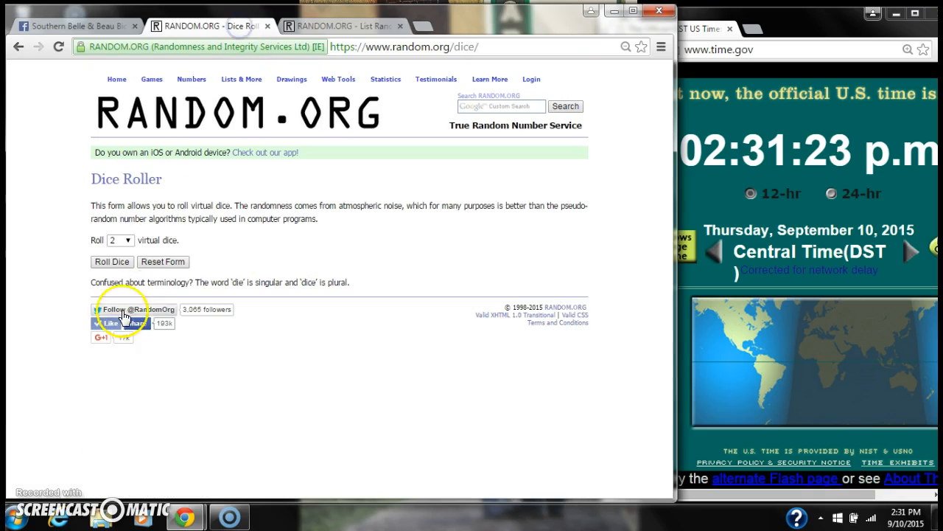
pyautogui.click(112, 261)
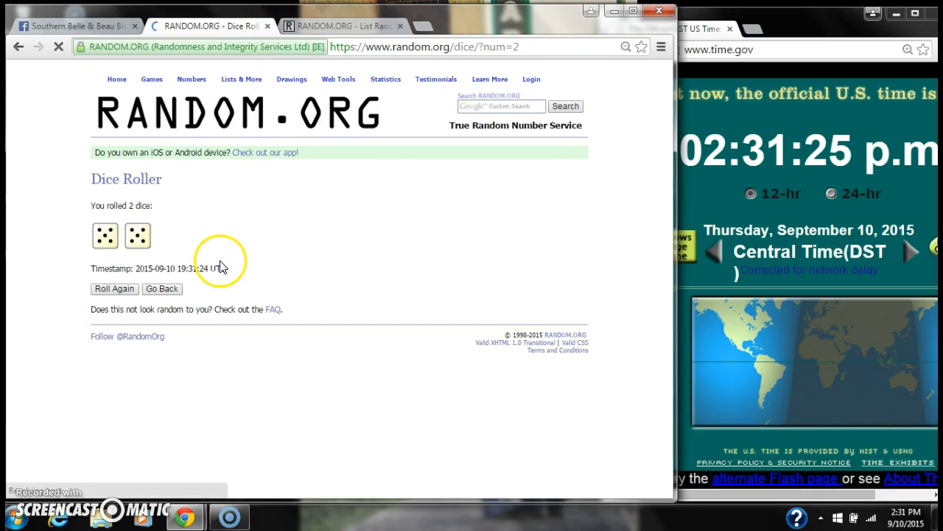
pyautogui.click(342, 26)
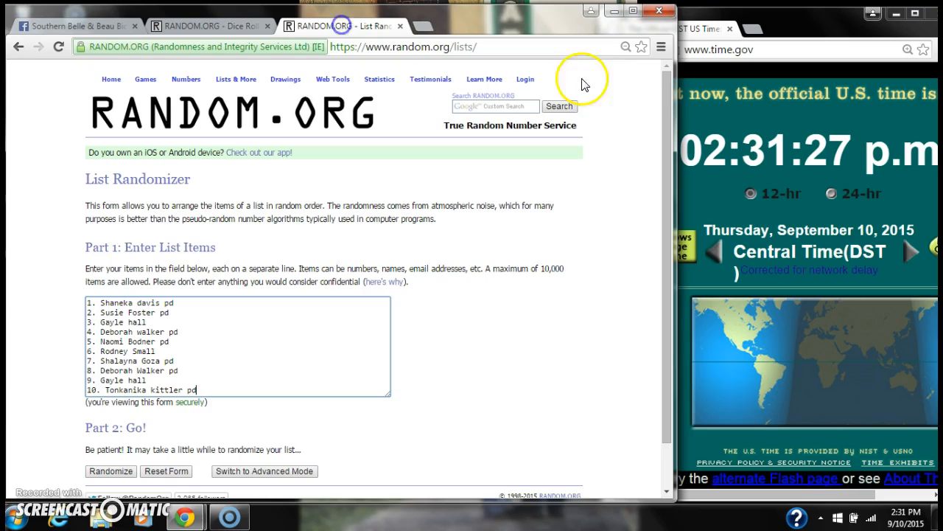
# Step: Randomize the ten names for the first time and check the current date and time
pyautogui.scroll(-3)
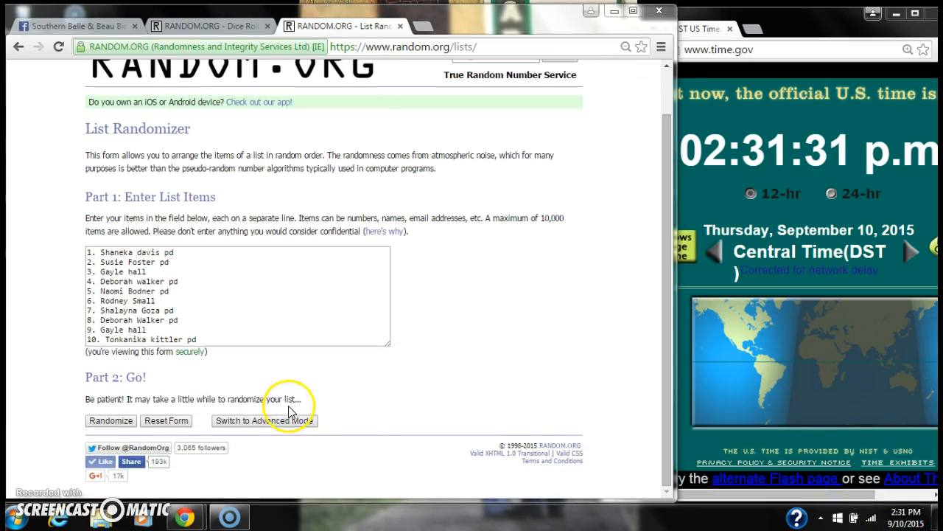
pyautogui.click(110, 420)
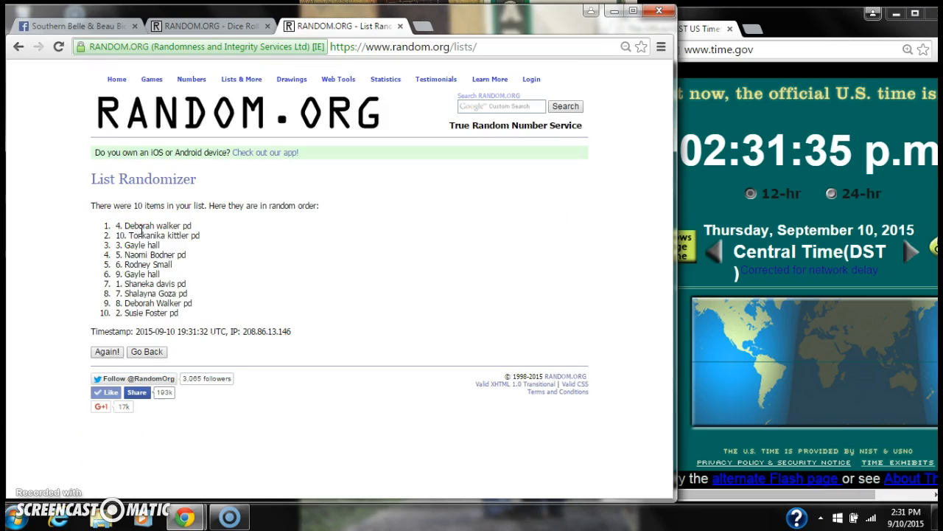
pyautogui.click(206, 26)
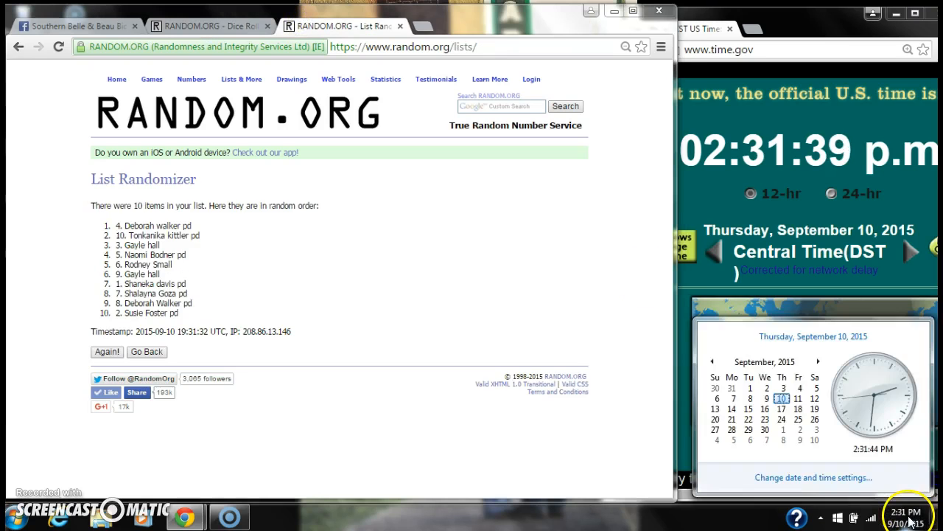
# Step: Reshuffle the list with Again! until it reports being randomized 9 times
pyautogui.click(106, 350)
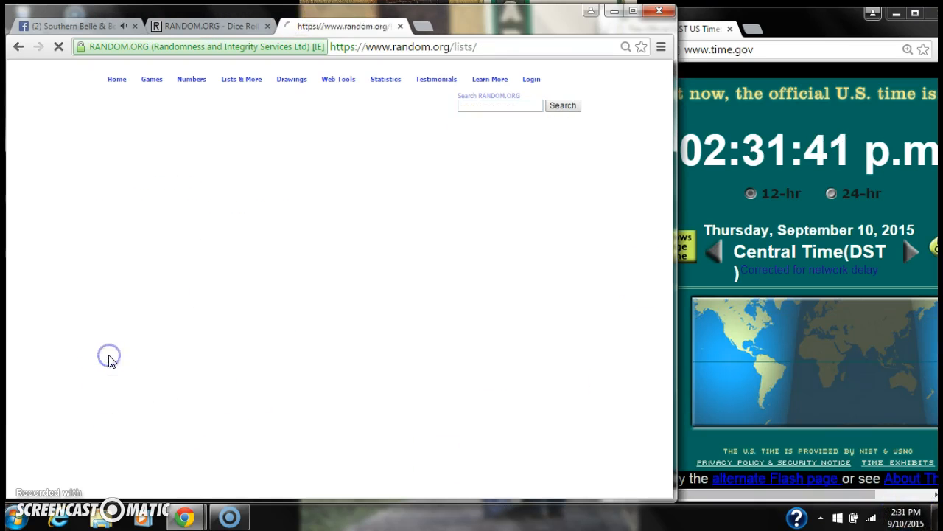
pyautogui.click(106, 372)
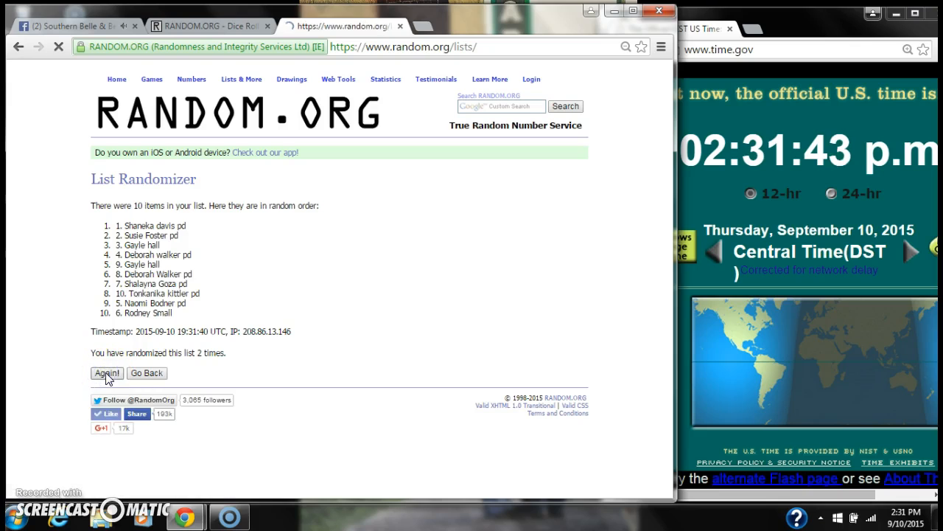
pyautogui.click(106, 372)
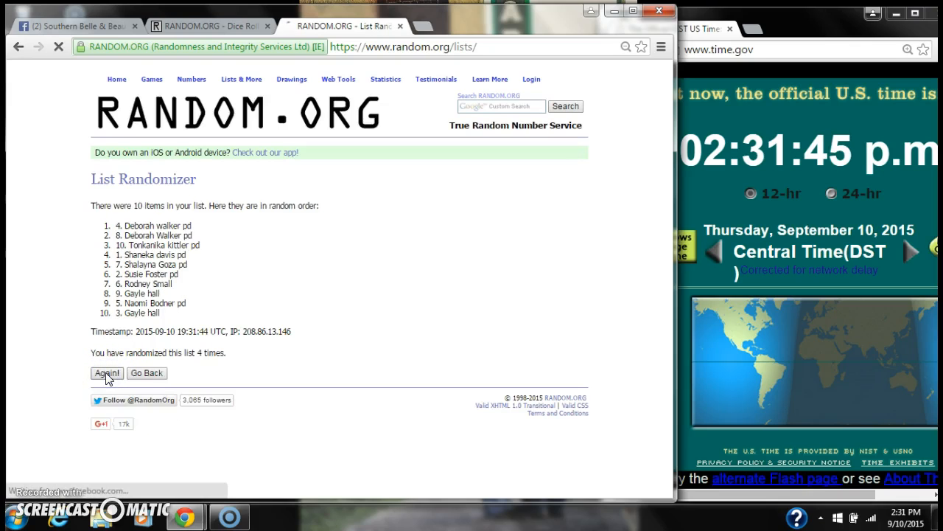
pyautogui.click(106, 373)
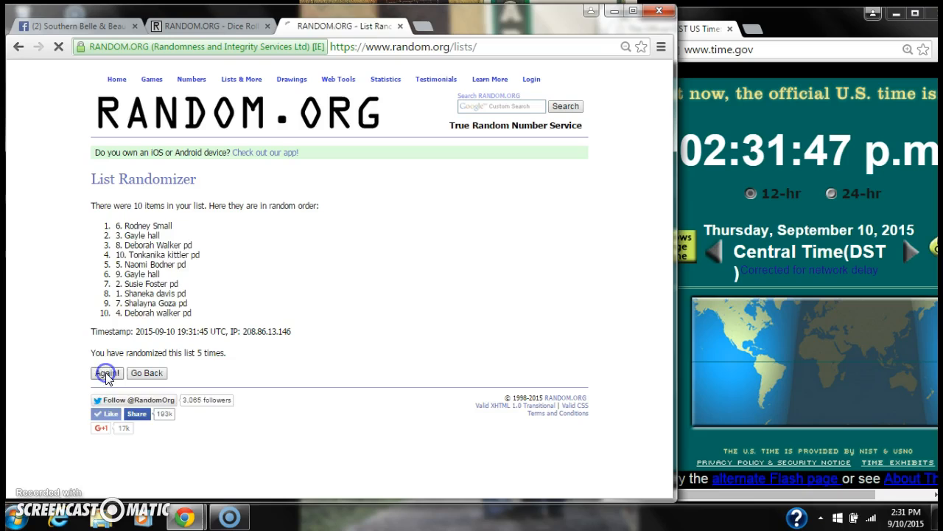
pyautogui.click(106, 373)
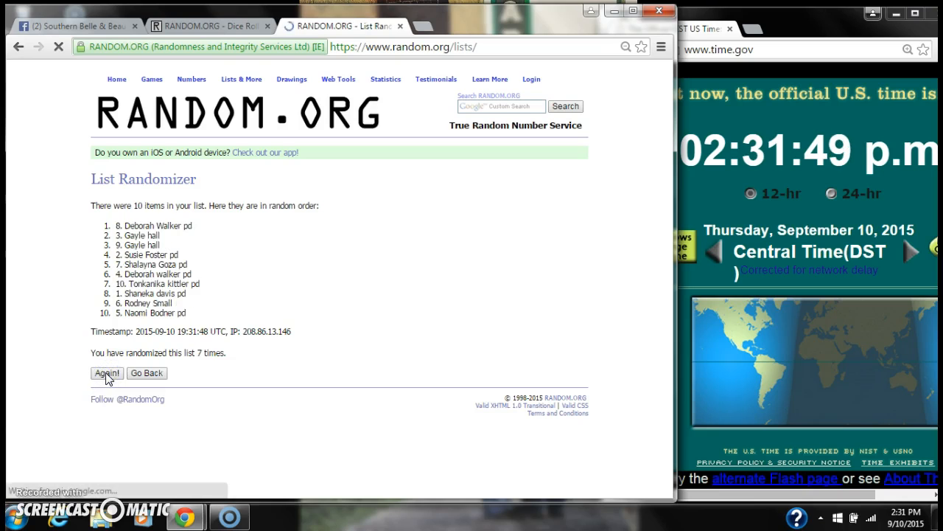
pyautogui.click(106, 373)
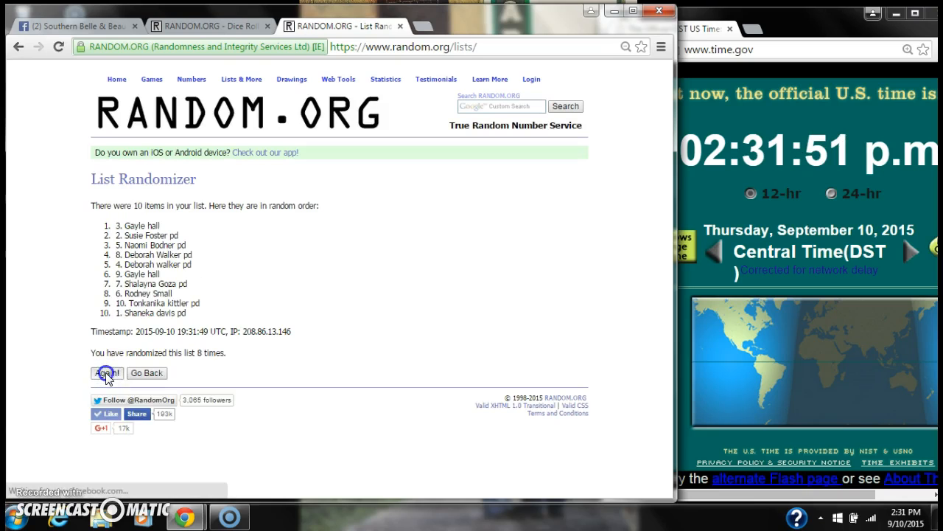
pyautogui.click(106, 373)
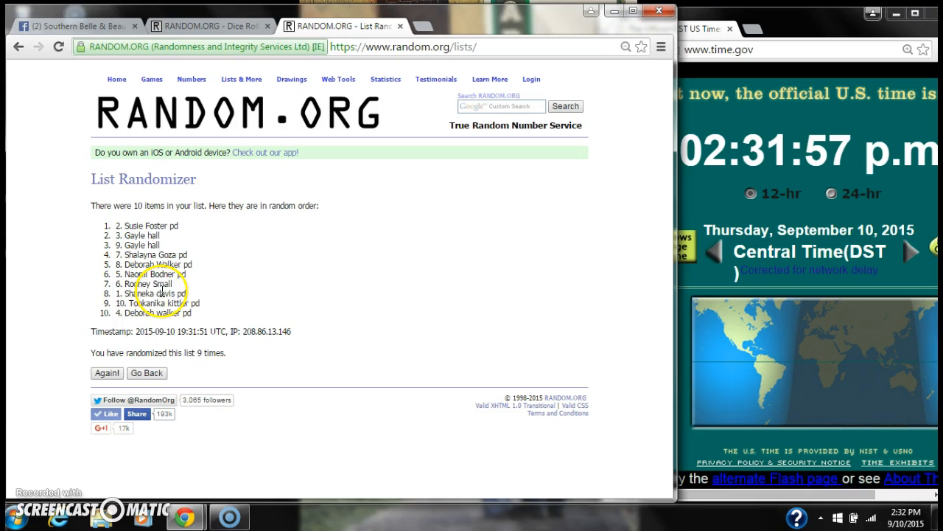
pyautogui.click(207, 26)
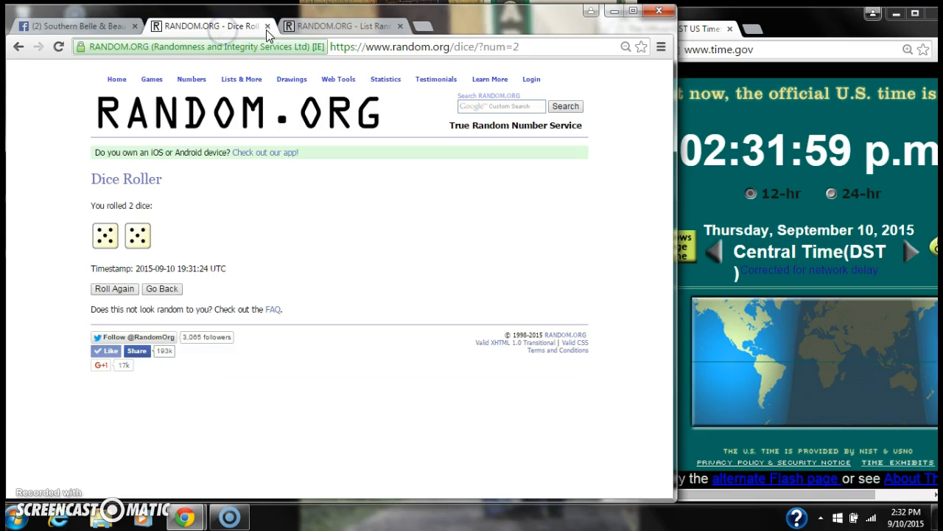
pyautogui.click(339, 27)
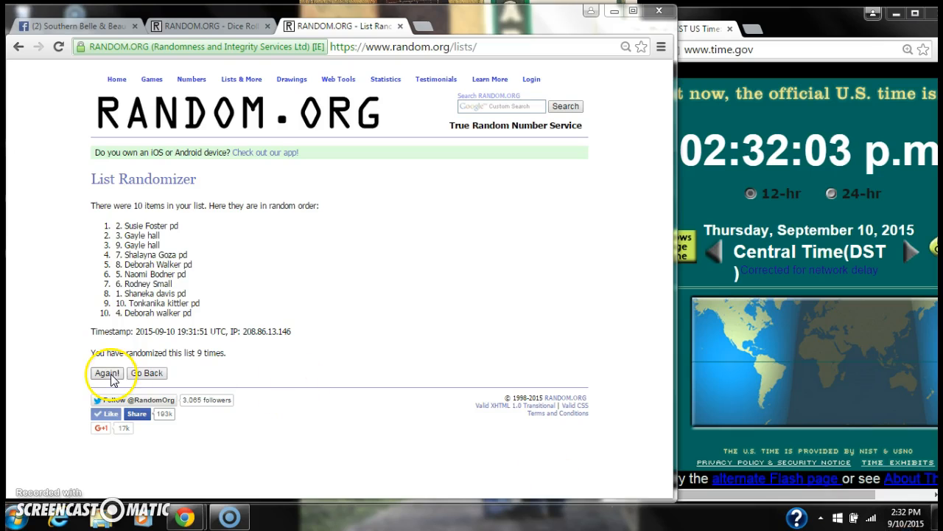
pyautogui.click(106, 371)
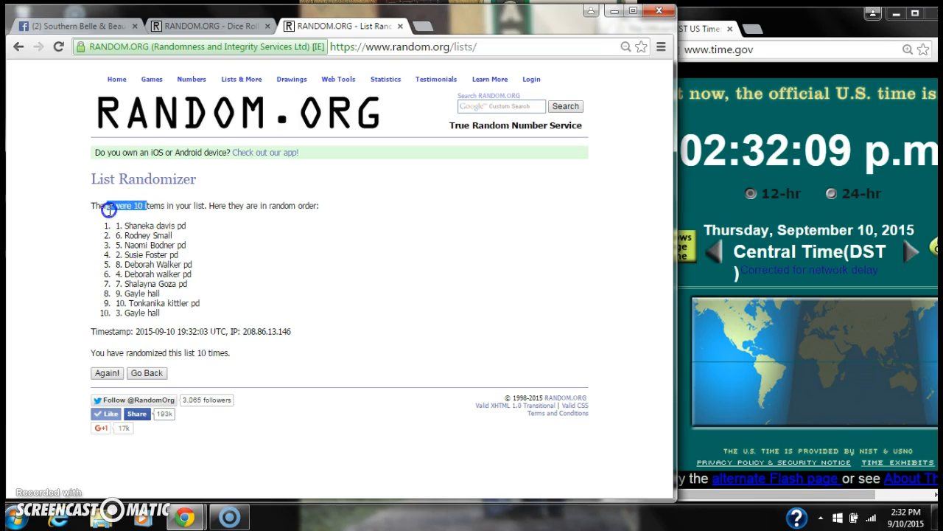
pyautogui.moveTo(205, 353)
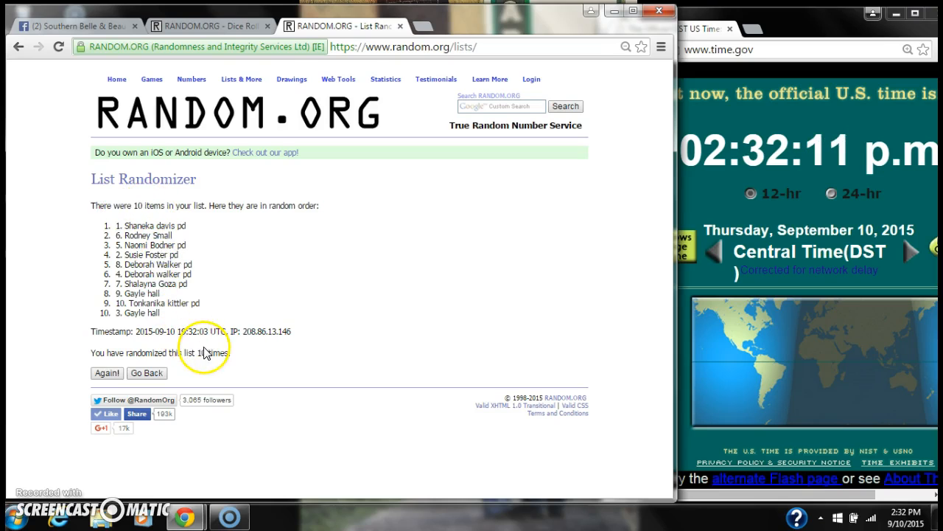
pyautogui.click(210, 27)
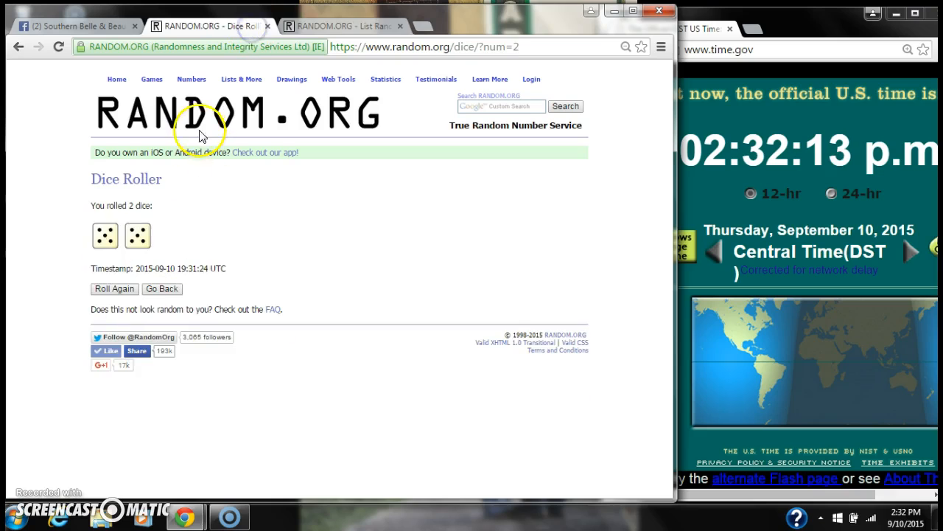
pyautogui.click(74, 27)
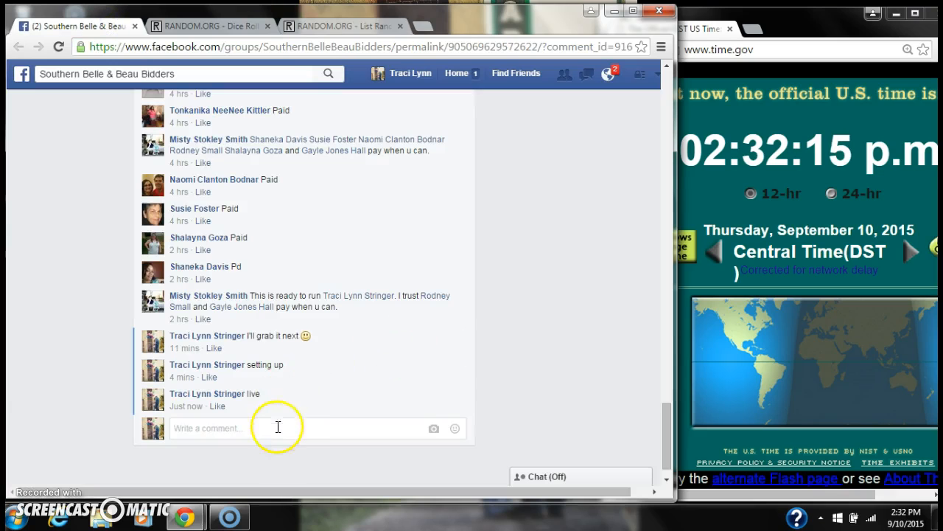